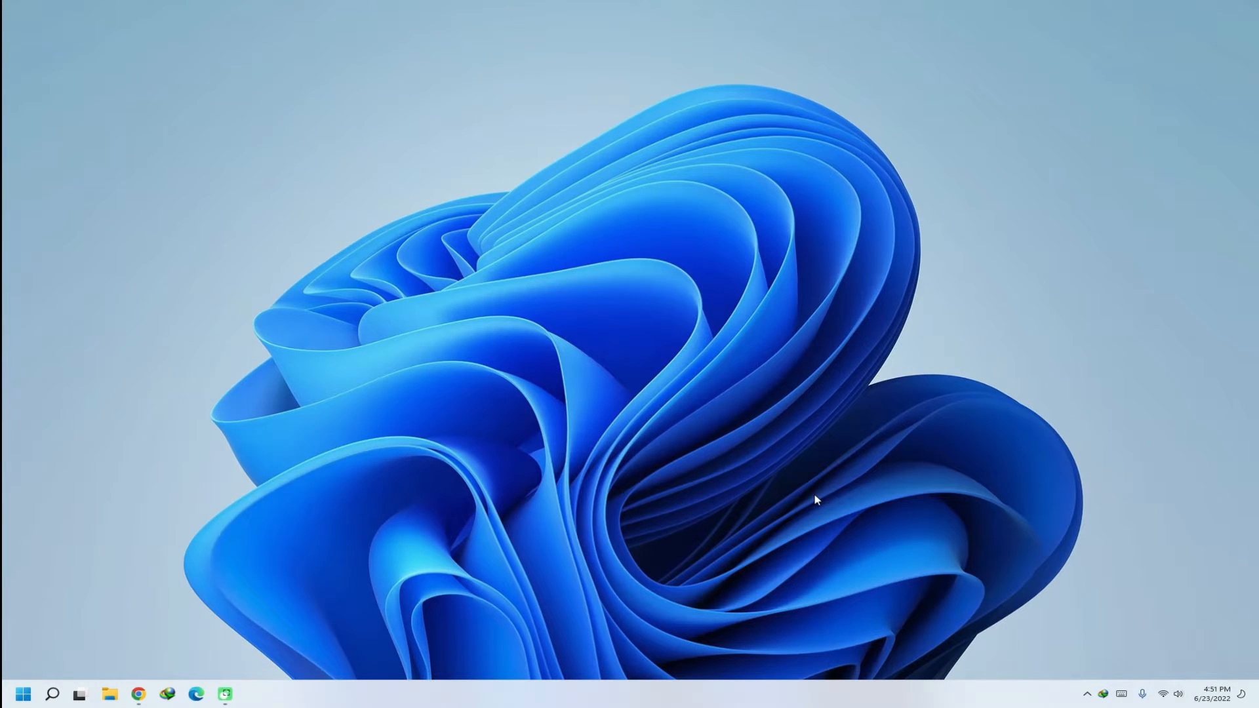
mouse_move(304, 355)
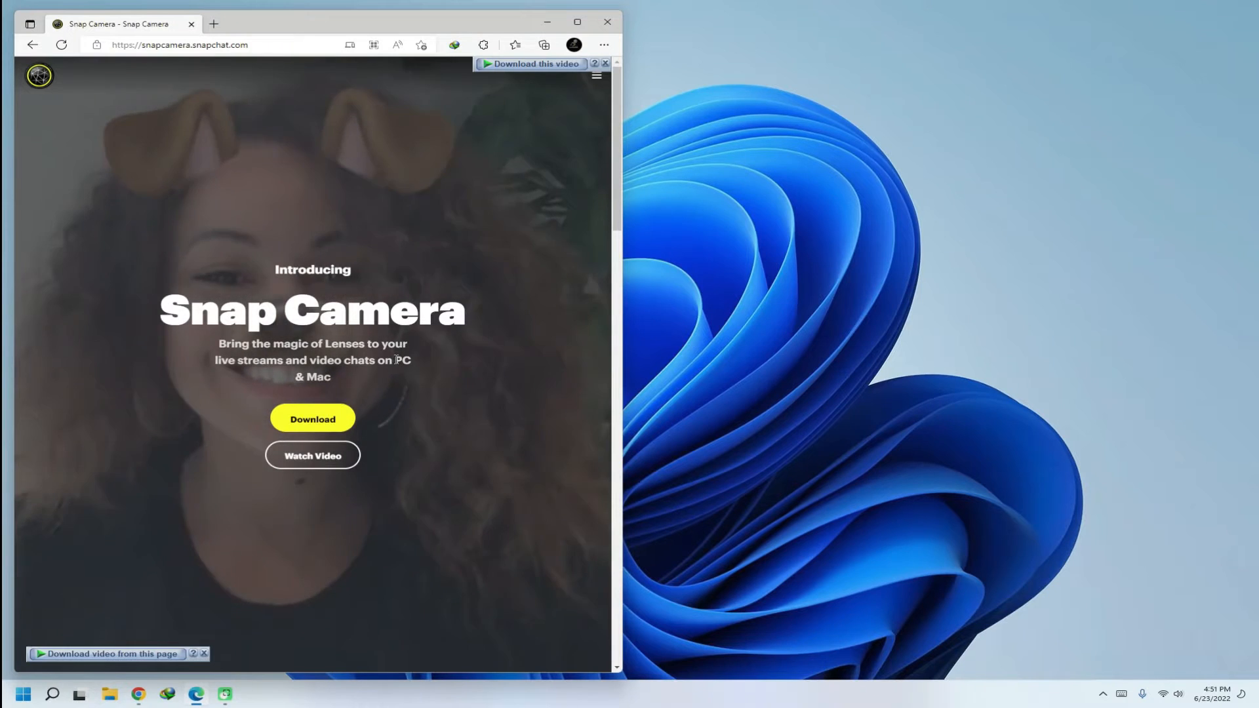
Step: Accept the privacy policy and license terms and request the Snap Camera download for PC
left_click(313, 418)
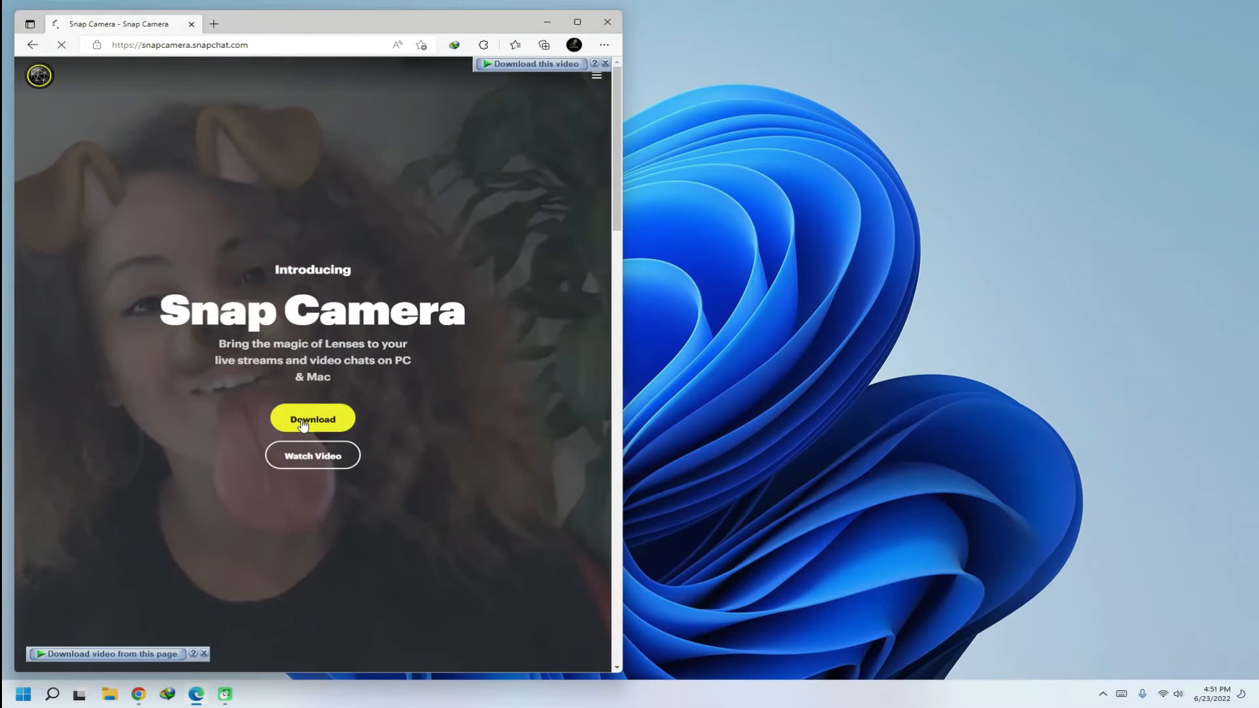
left_click(312, 419)
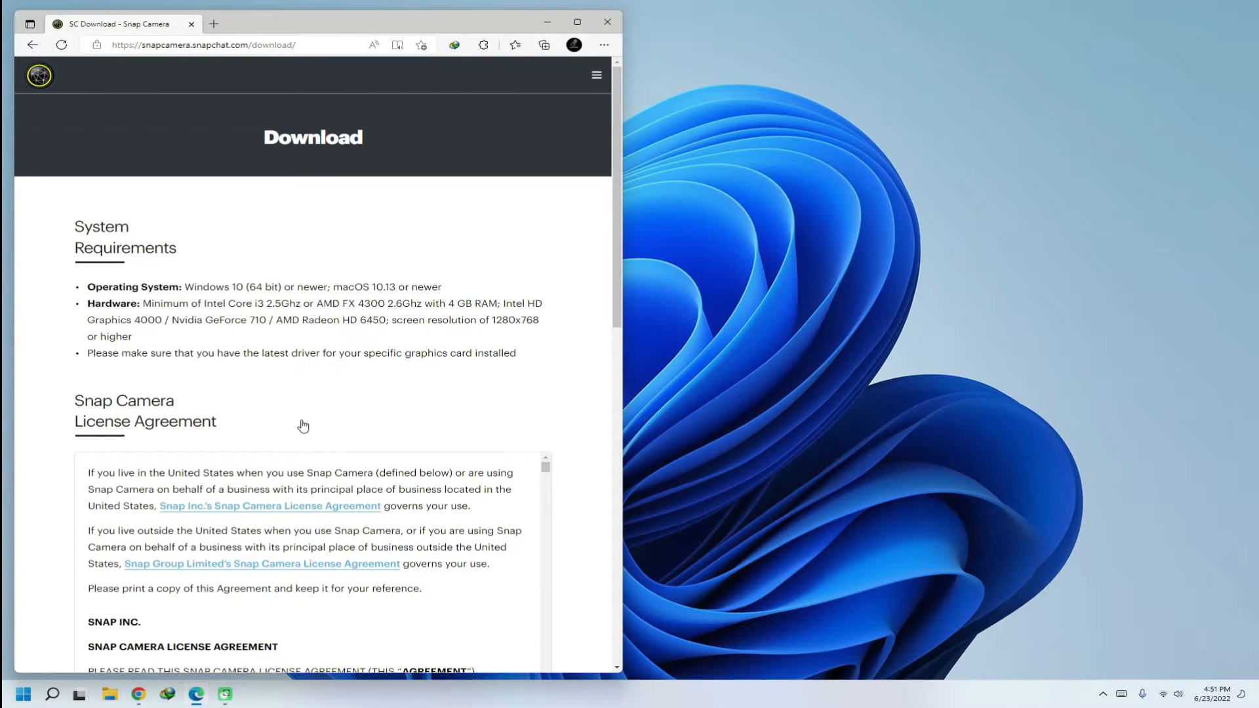
scroll("down", 3)
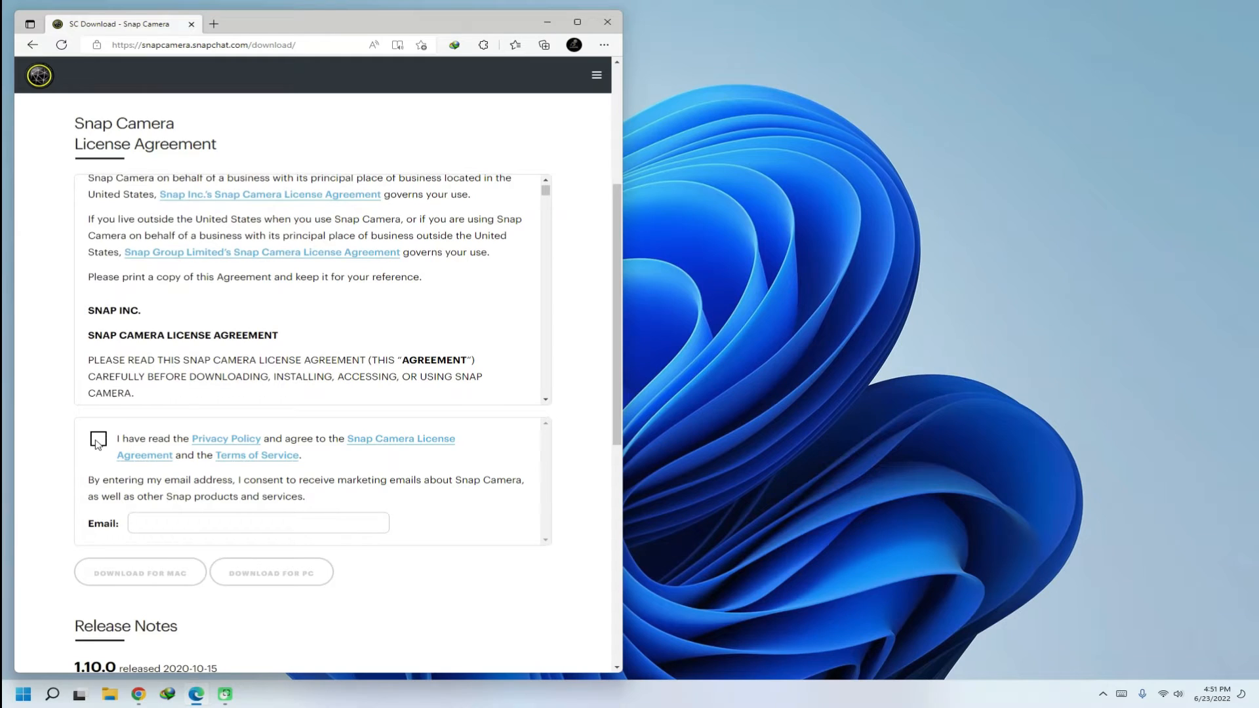
left_click(97, 438)
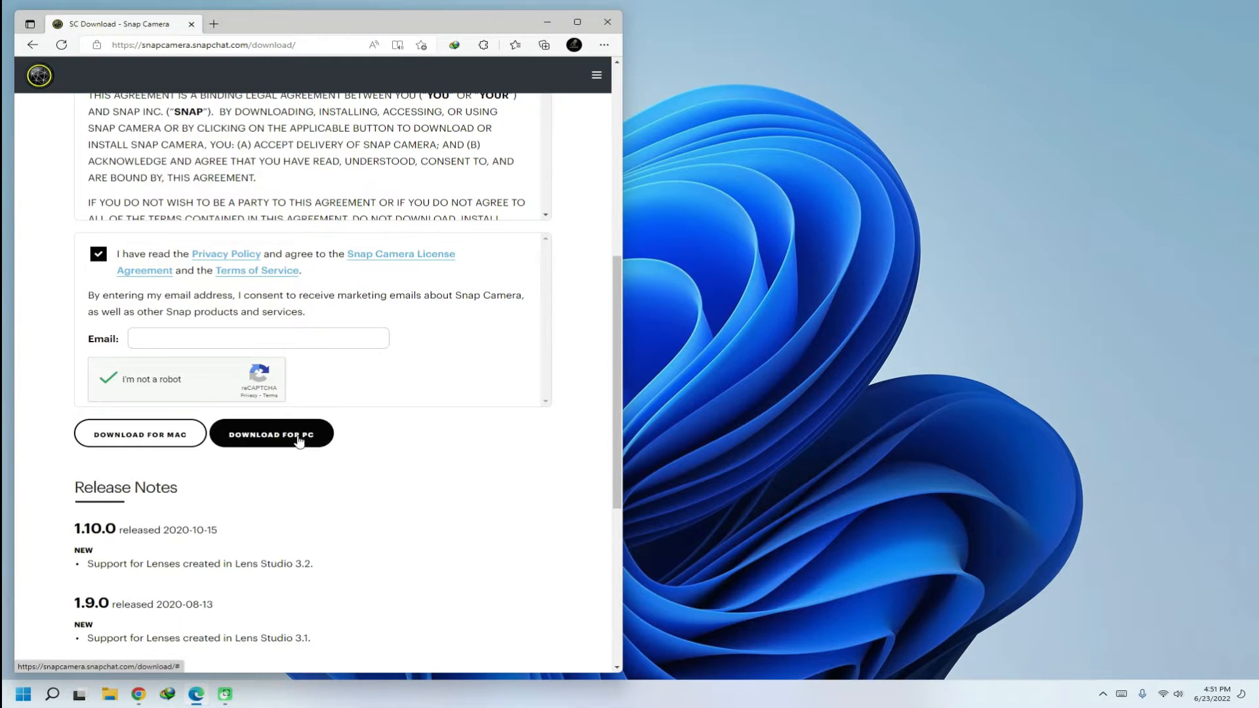
left_click(271, 434)
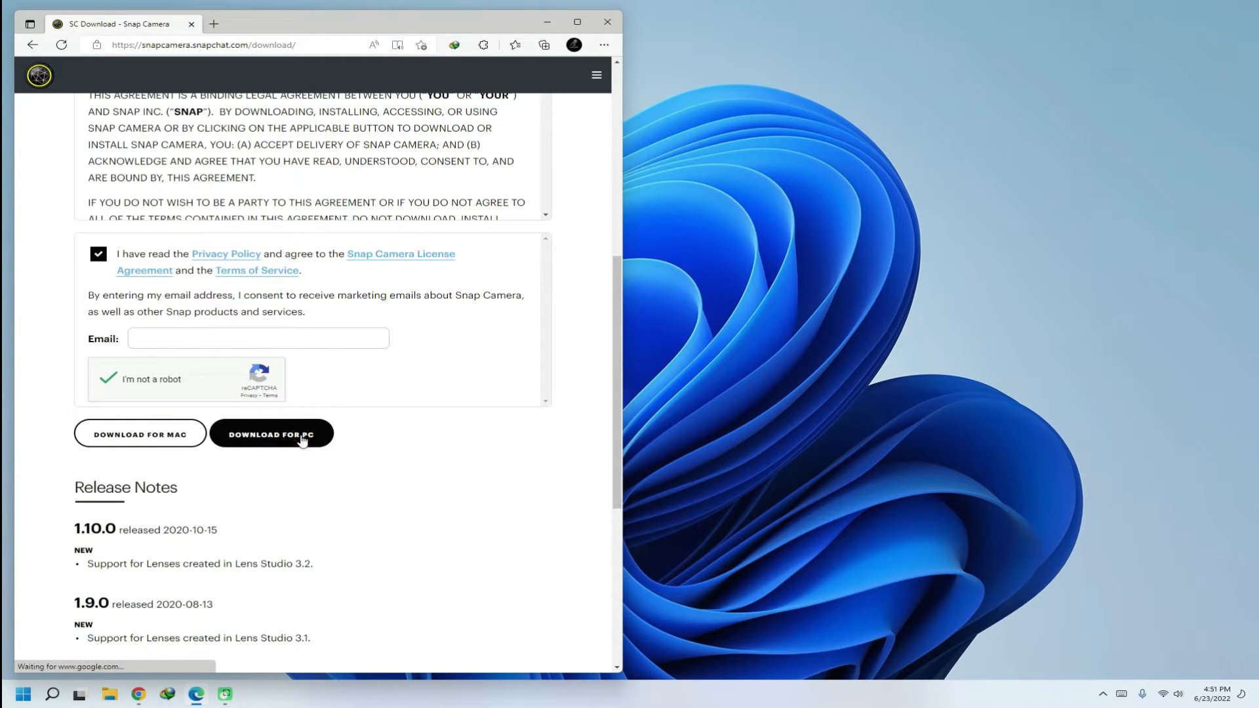
left_click(272, 433)
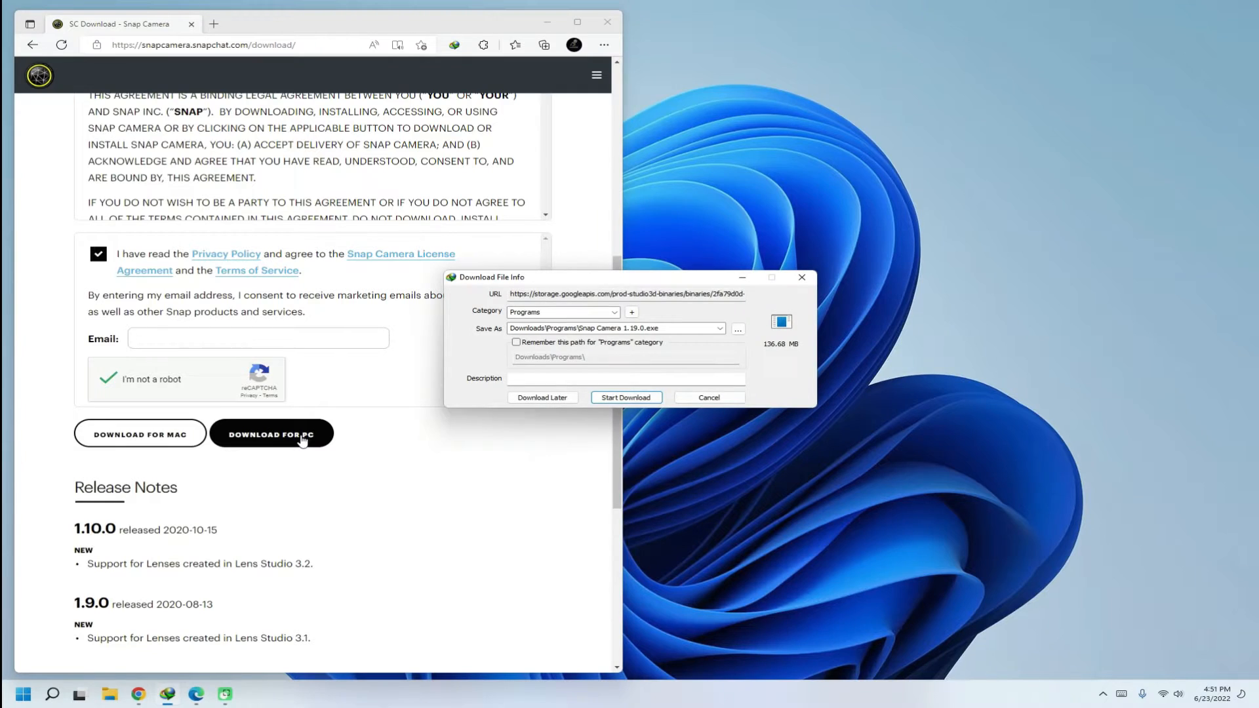
Step: Download the Snap Camera 1.19.0 installer in IDM, closing Edge and the finished progress window
left_click(627, 397)
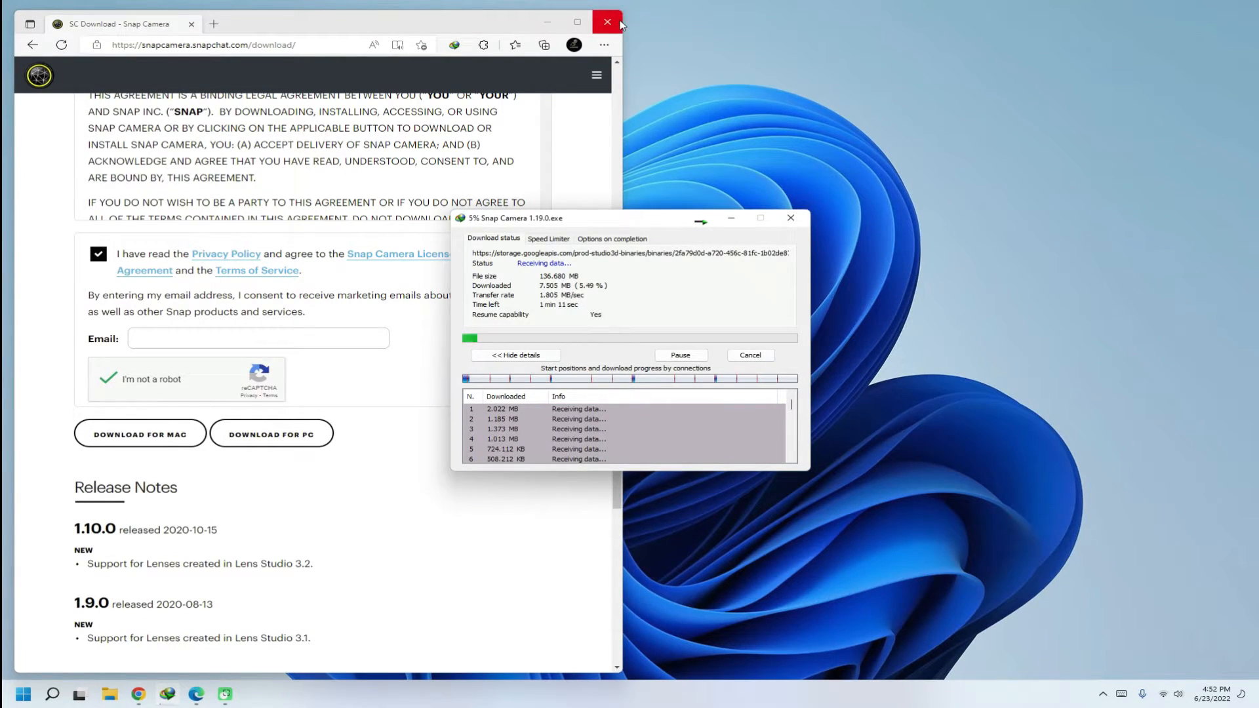
left_click(603, 22)
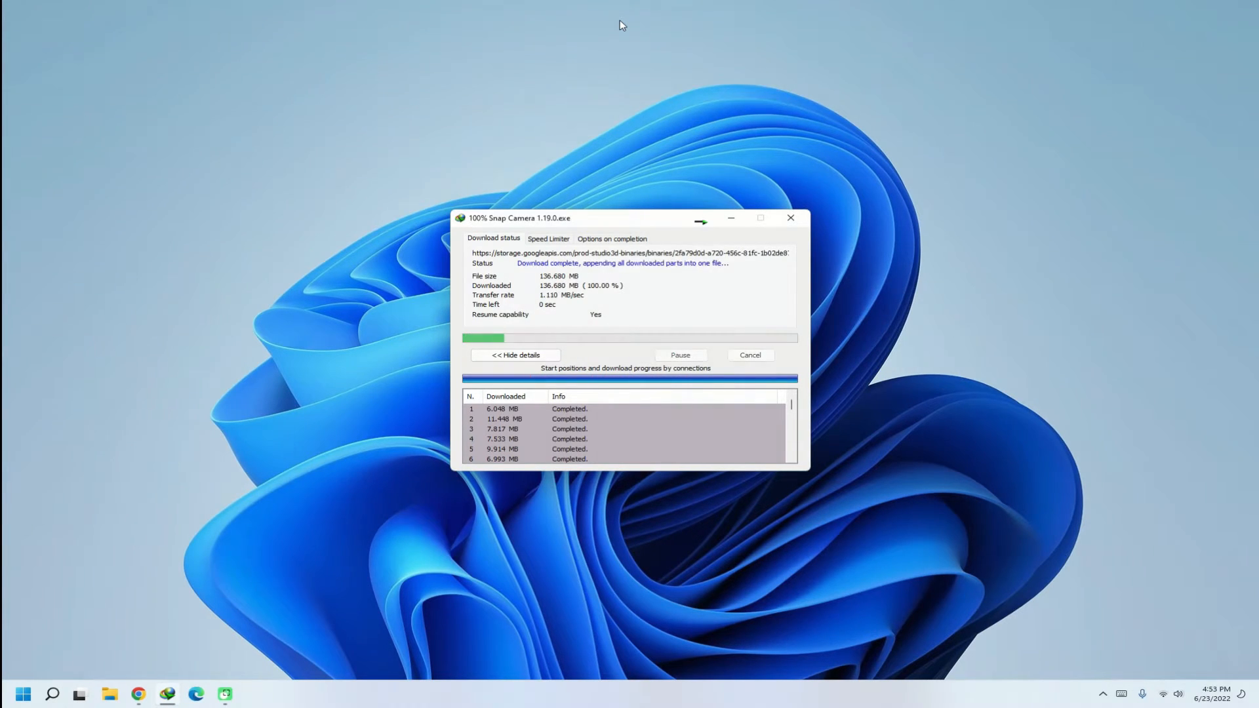
left_click(790, 217)
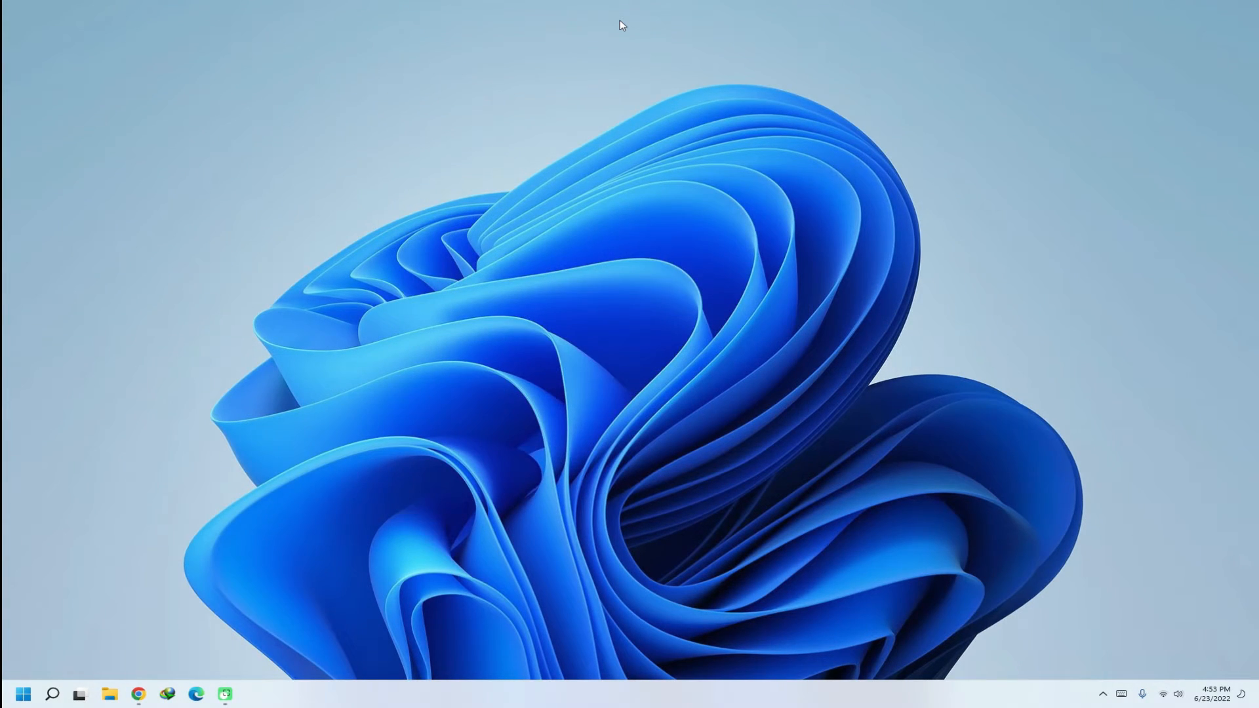
mouse_move(95, 613)
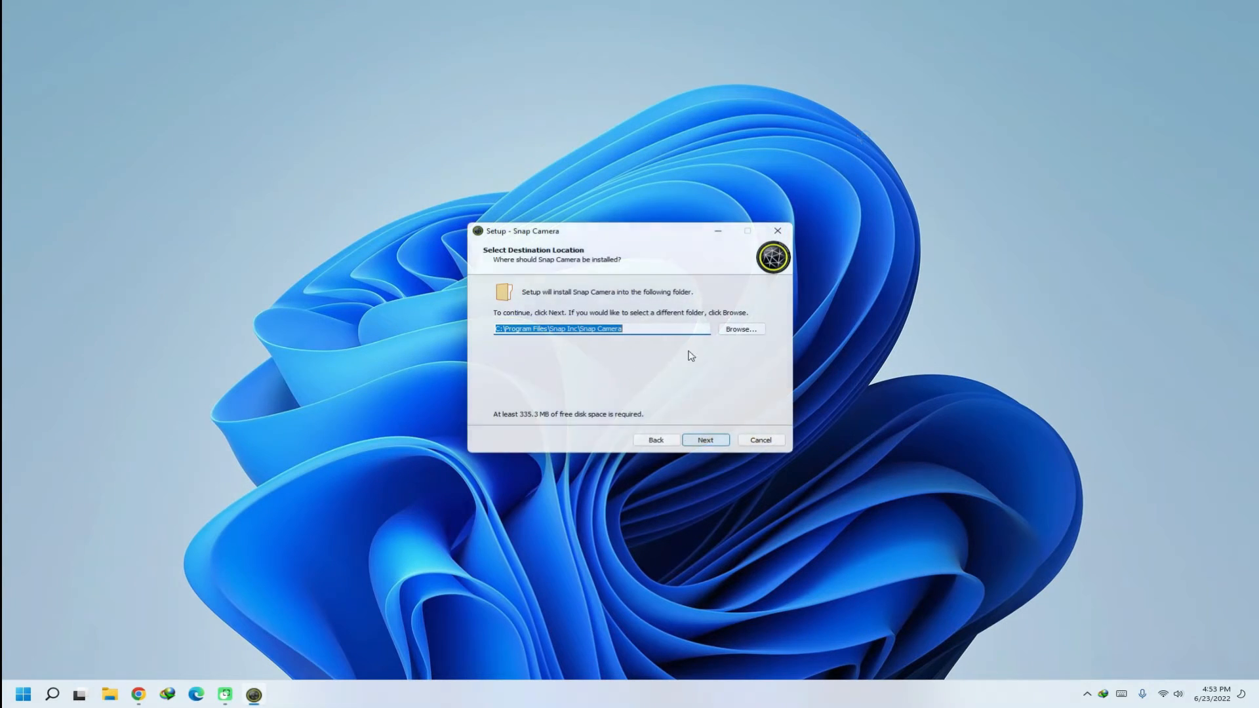
Step: Install Snap Camera to the default Snap Inc folder and finish with Launch Snap Camera checked
left_click(706, 439)
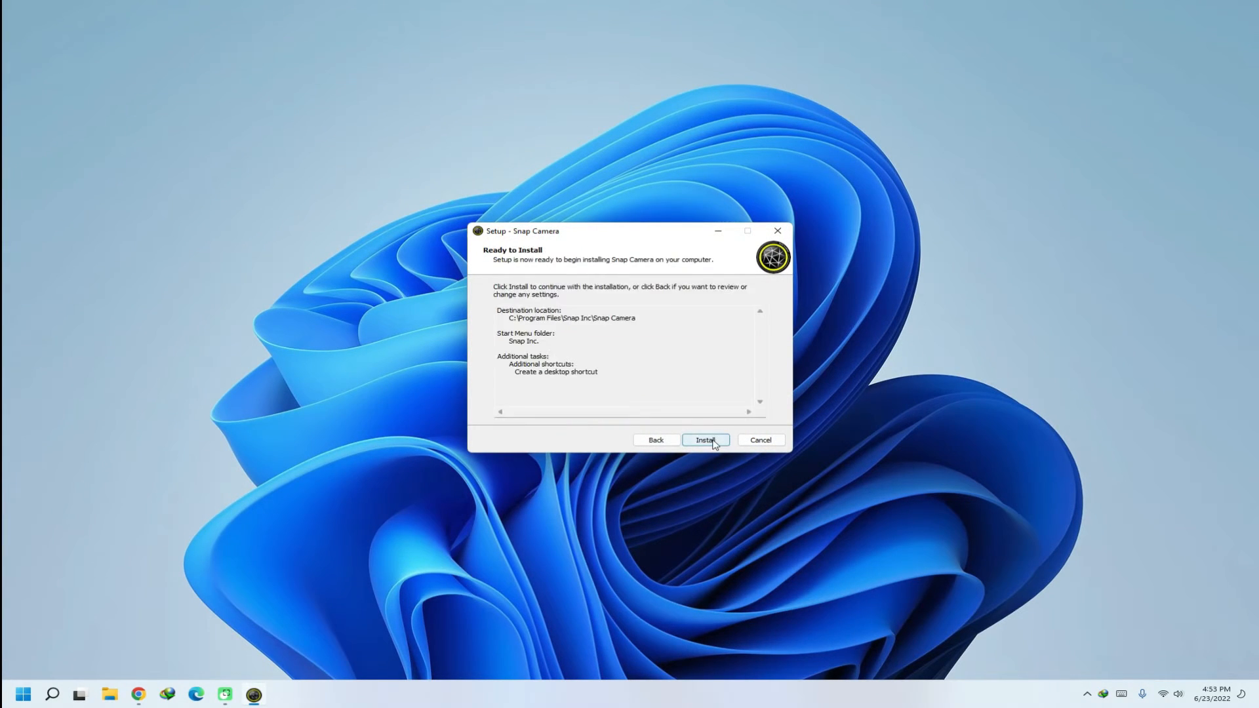
left_click(705, 440)
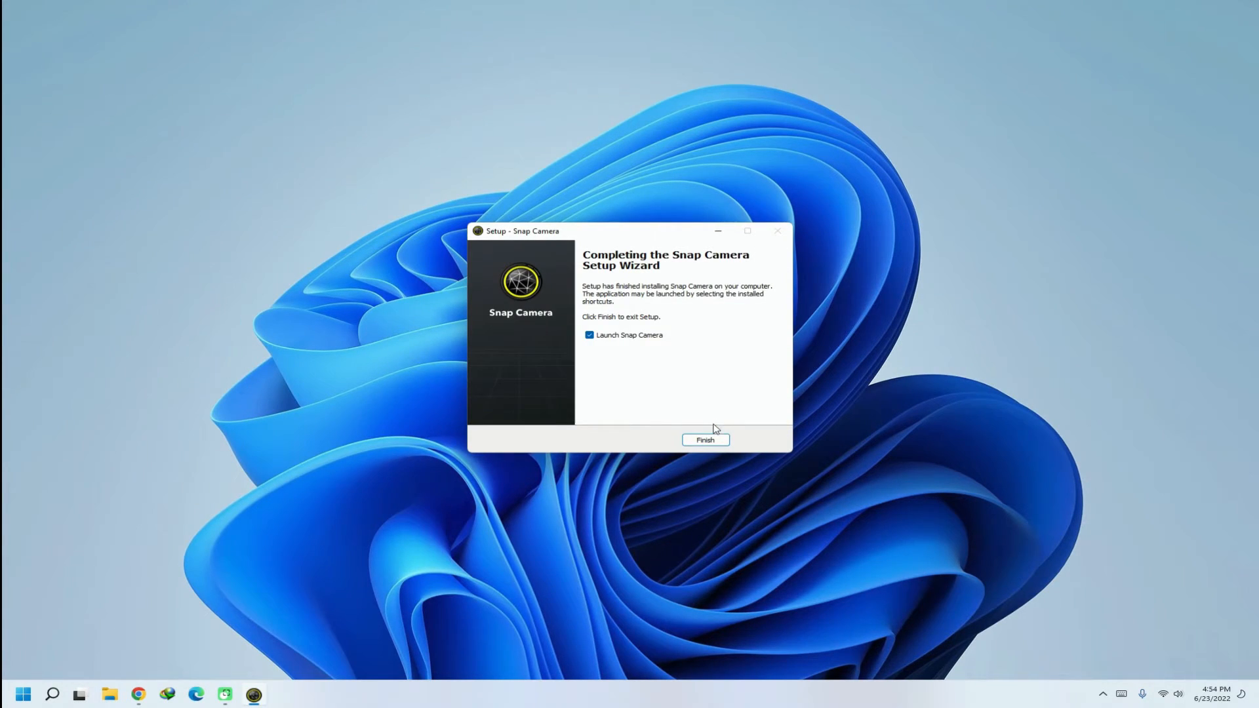
left_click(706, 440)
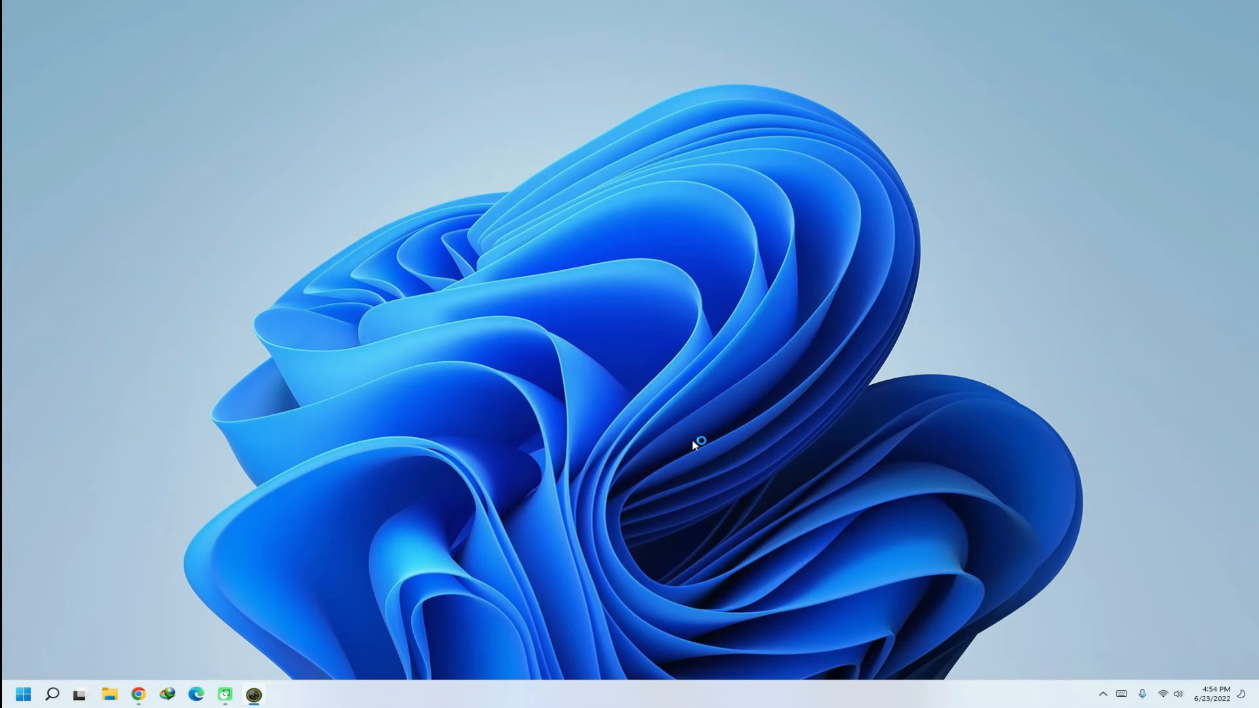
Step: Advance the Welcome to Snap Camera tour to the page explaining how to use it
left_click(253, 694)
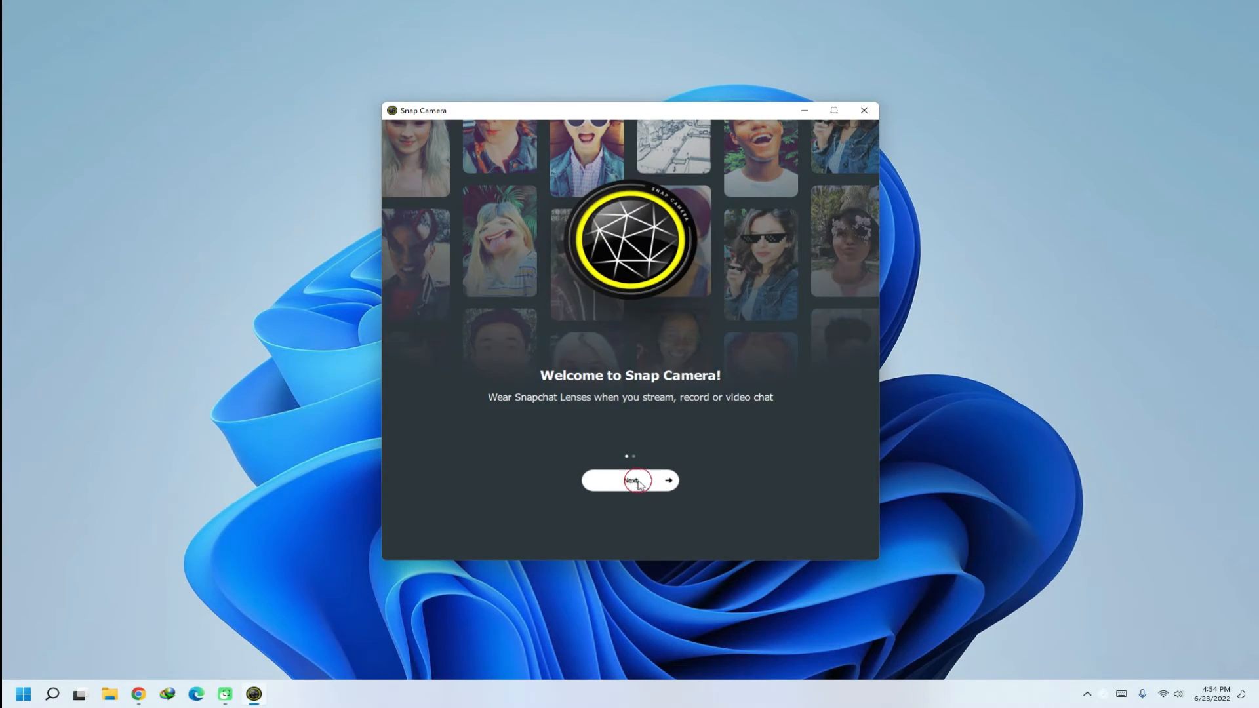
left_click(630, 480)
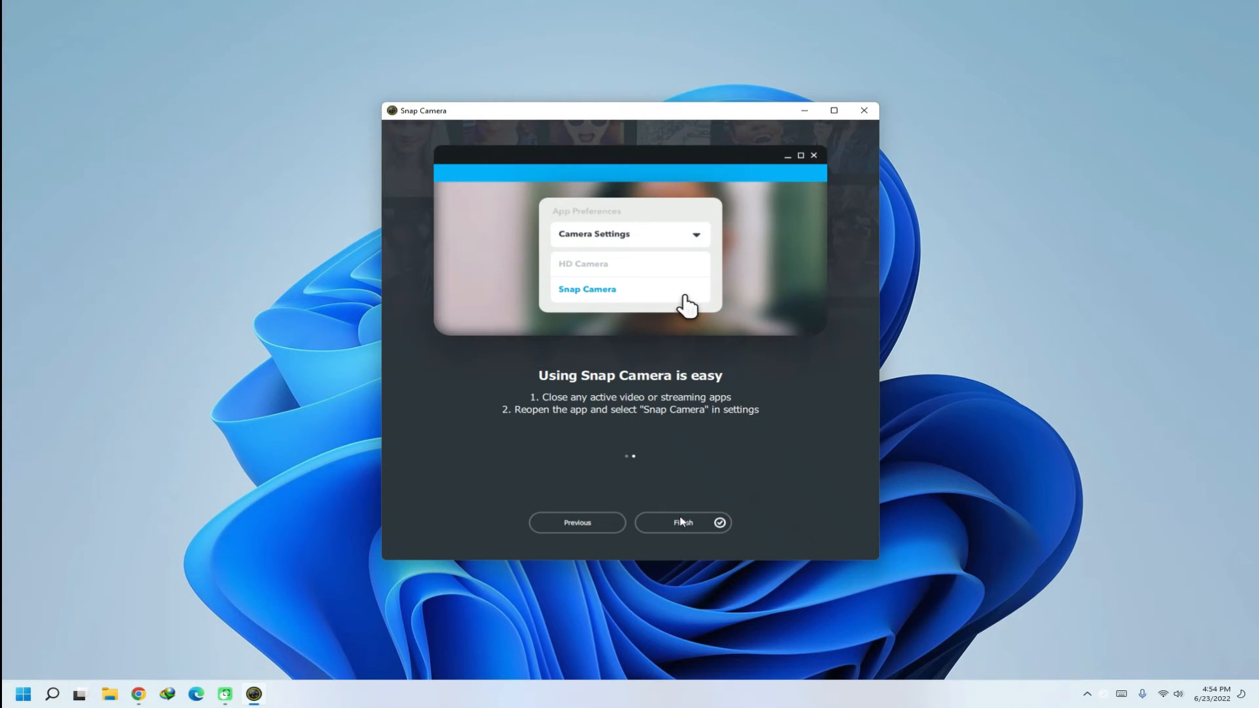